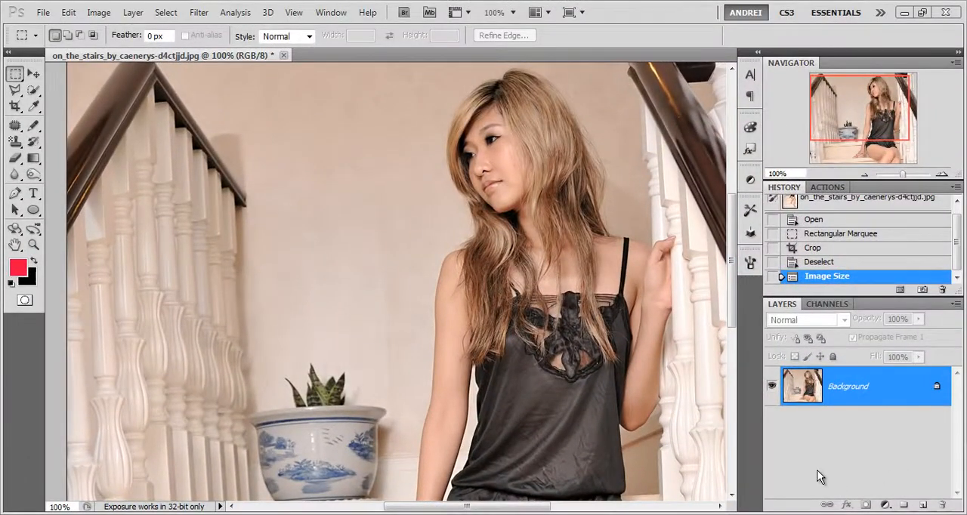
{"action": "mouse_move", "coordinate": [570, 328]}
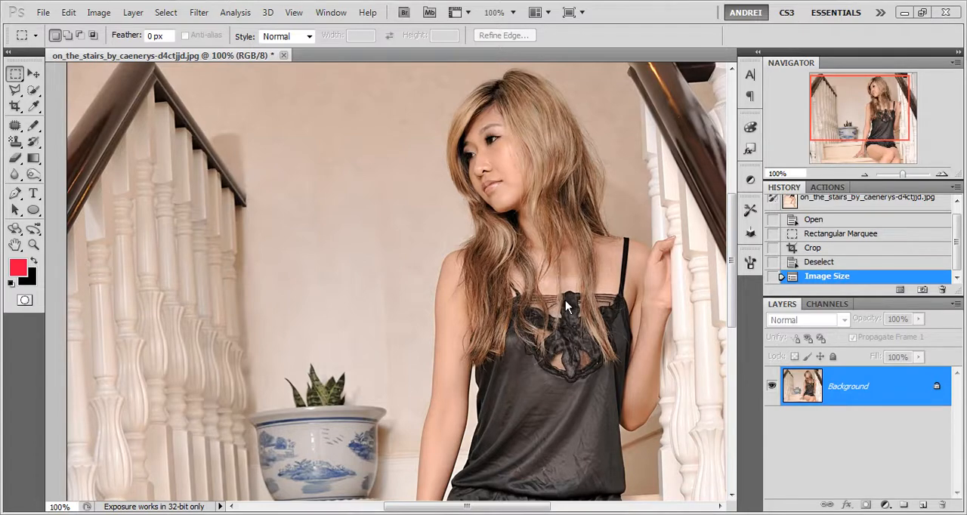
{"action": "mouse_move", "coordinate": [555, 316]}
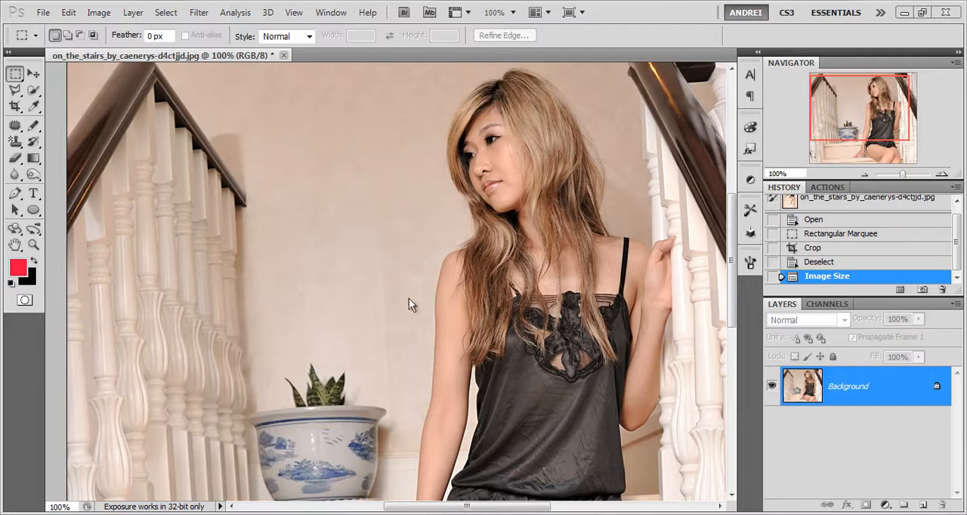
{"action": "mouse_move", "coordinate": [325, 196]}
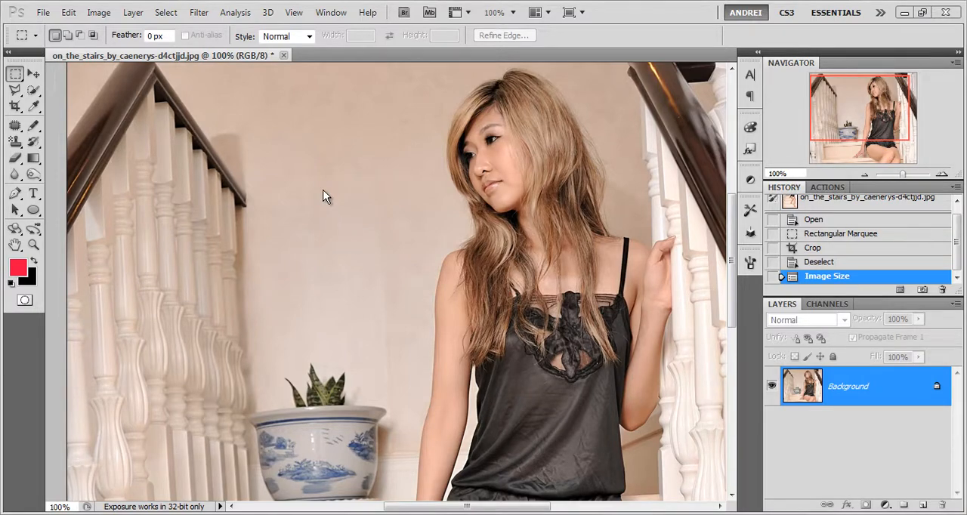
{"action": "mouse_move", "coordinate": [318, 168]}
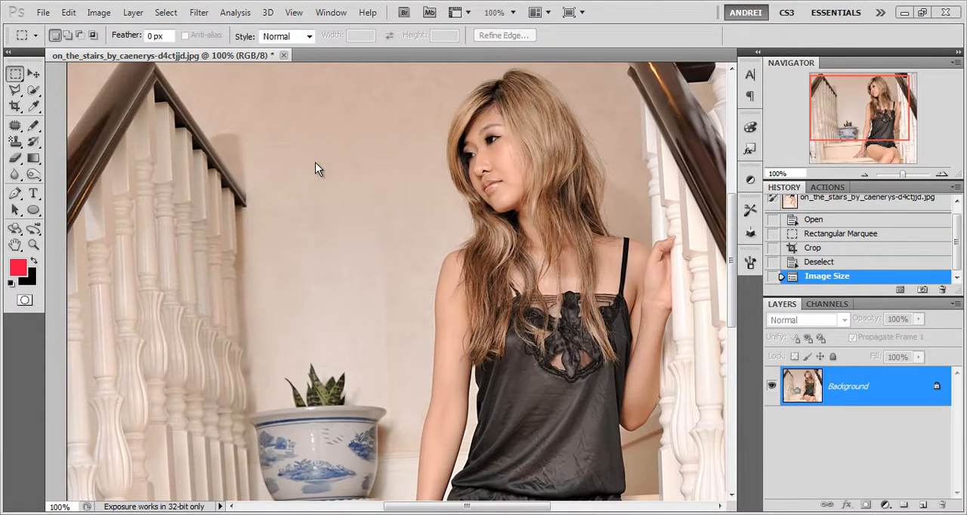
{"action": "mouse_move", "coordinate": [303, 158]}
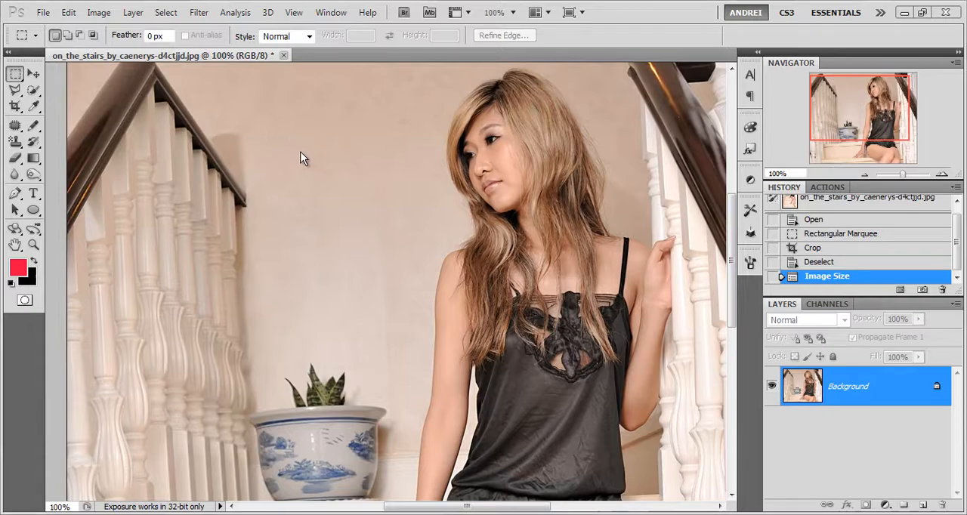
{"action": "mouse_move", "coordinate": [694, 297]}
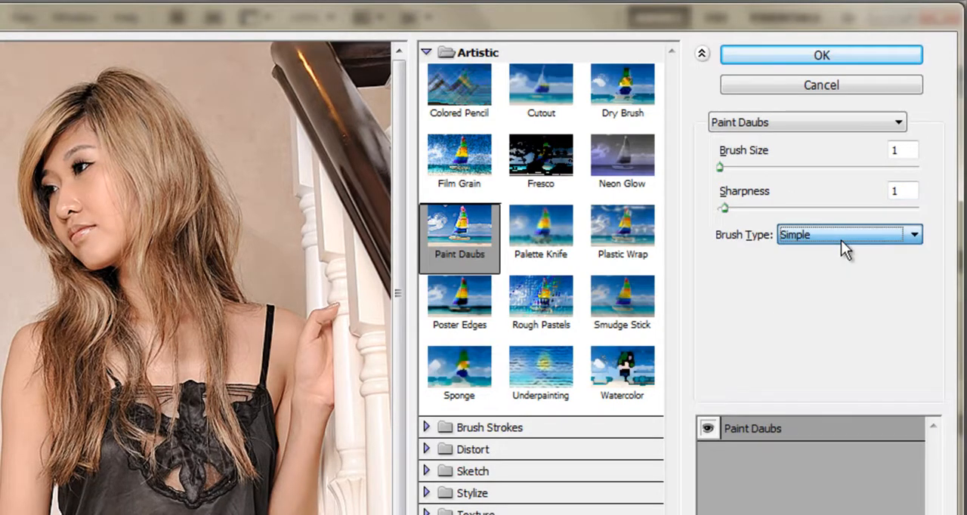
- Switch Paint Daubs to the Simple brush type and apply the filter
{"action": "left_click", "coordinate": [848, 234]}
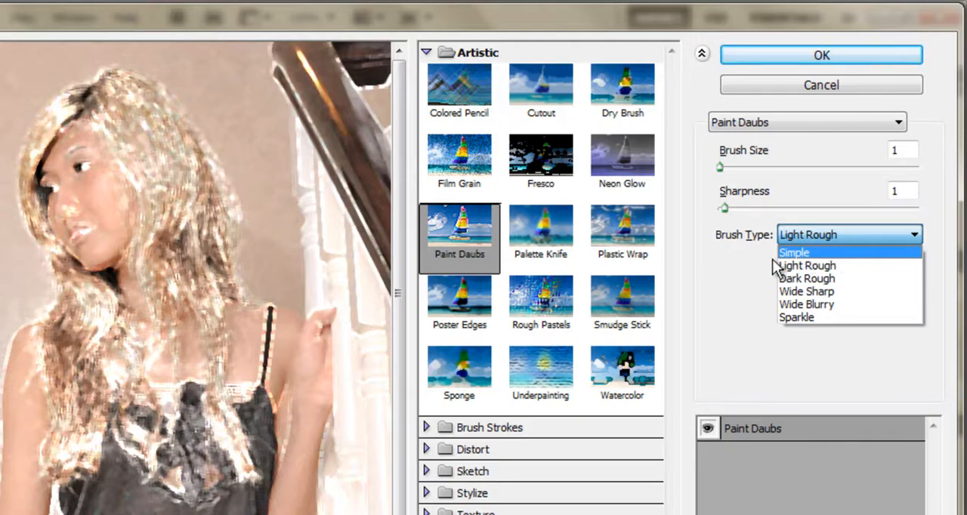
{"action": "left_click", "coordinate": [793, 252]}
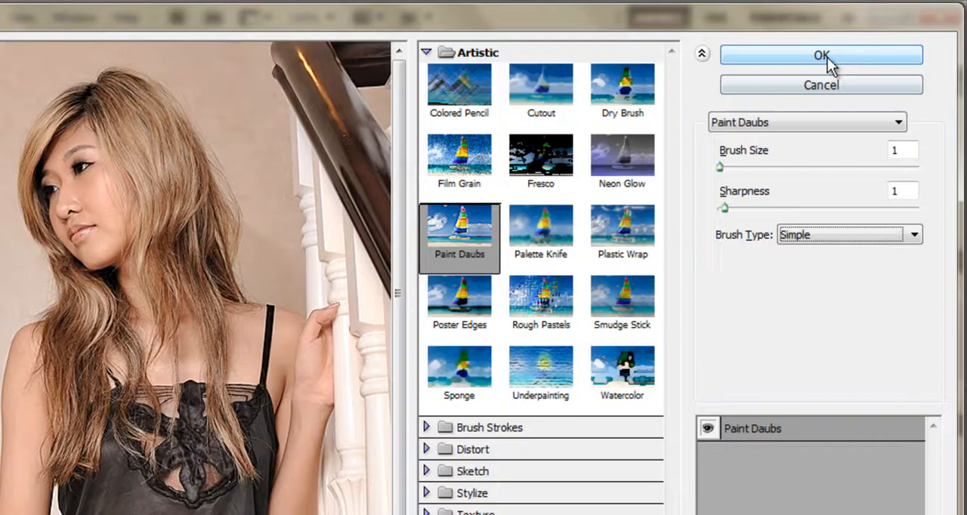
{"action": "left_click", "coordinate": [821, 54]}
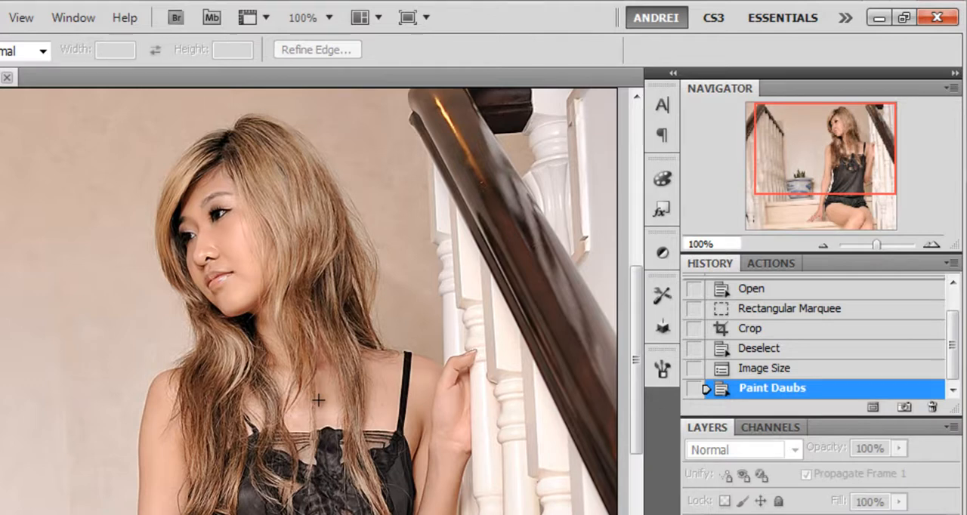
{"action": "mouse_move", "coordinate": [435, 244]}
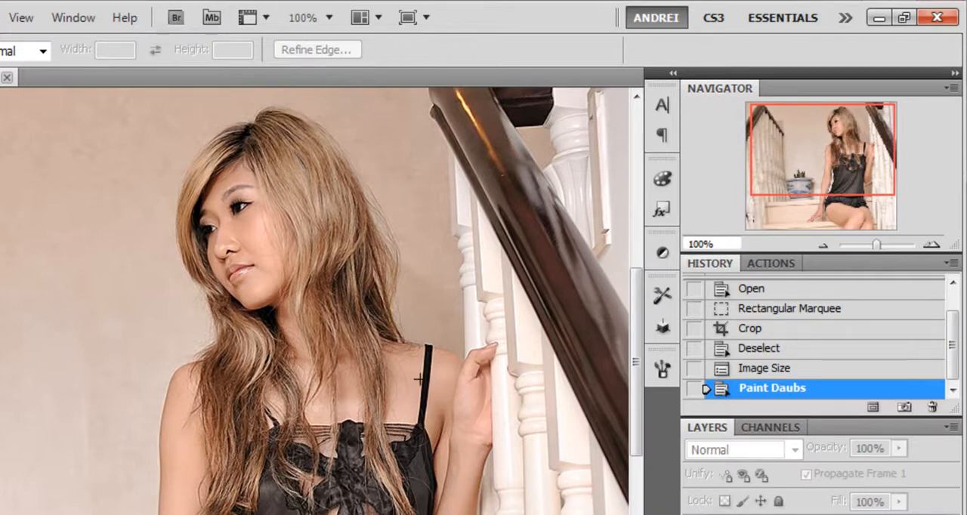
{"action": "mouse_move", "coordinate": [437, 376]}
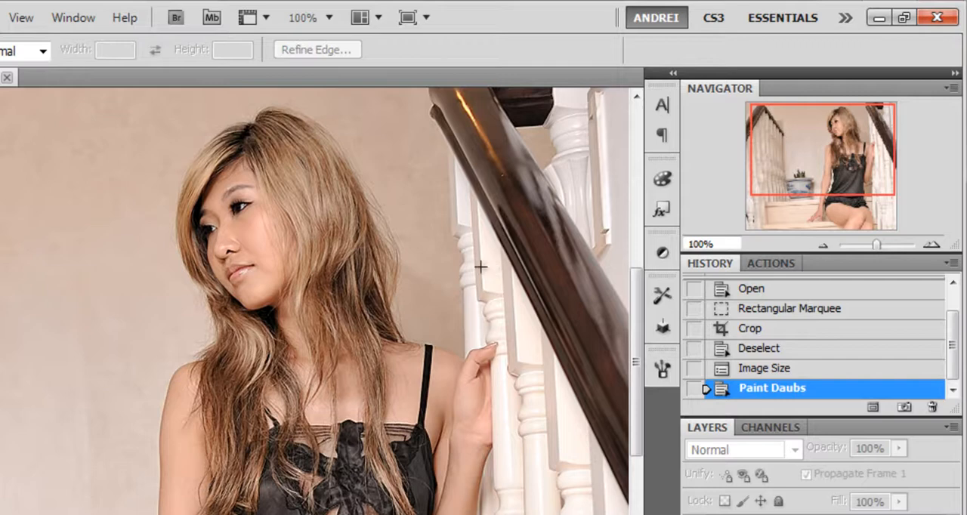
{"action": "mouse_move", "coordinate": [490, 340]}
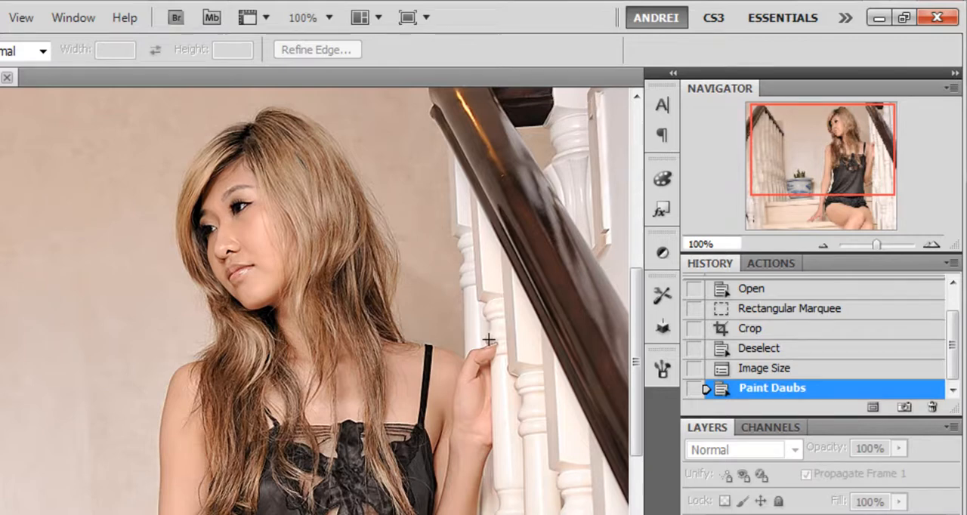
{"action": "mouse_move", "coordinate": [408, 364]}
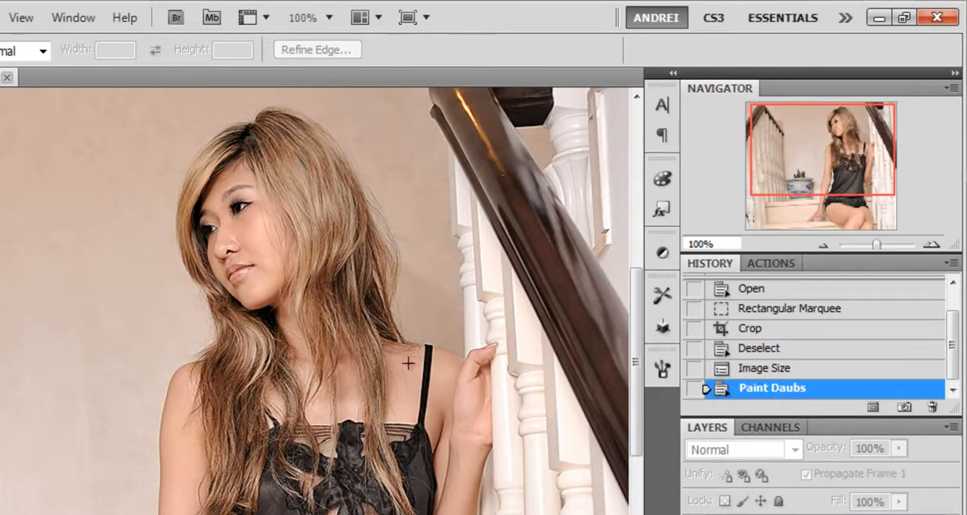
{"action": "mouse_move", "coordinate": [461, 439]}
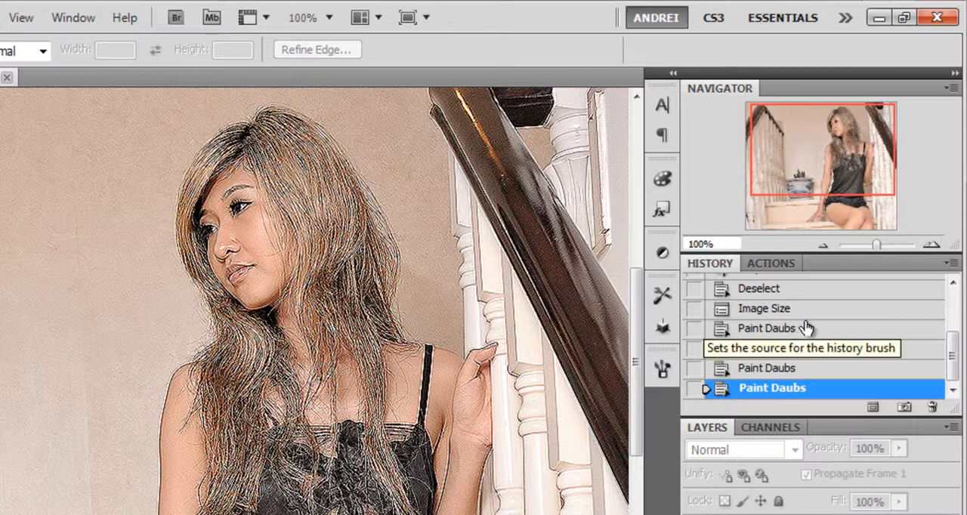
- Select the first Paint Daubs entry in History to undo the later reapplications
{"action": "left_click", "coordinate": [773, 328]}
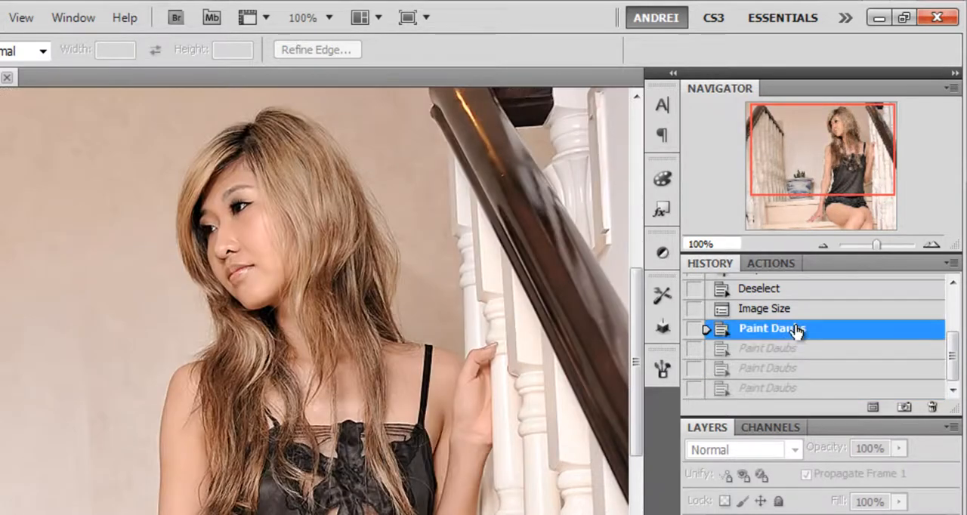